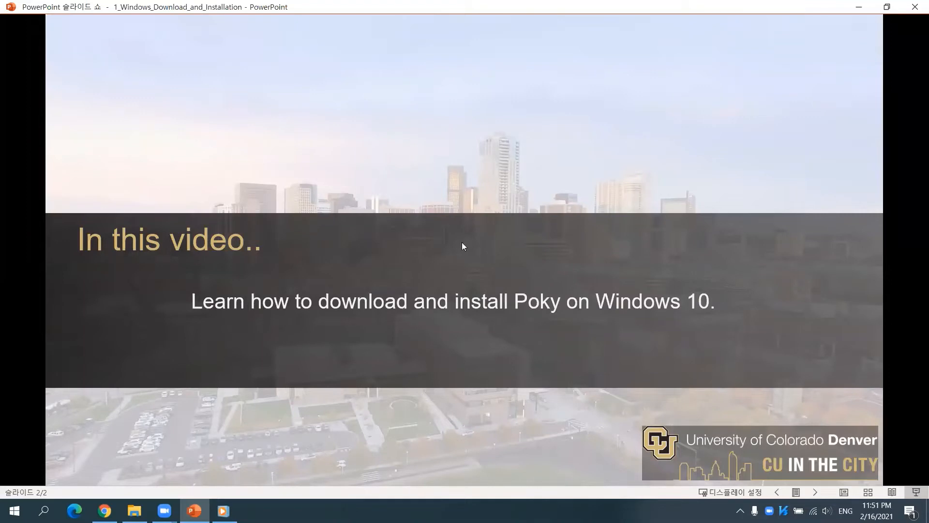
pyautogui.click(104, 510)
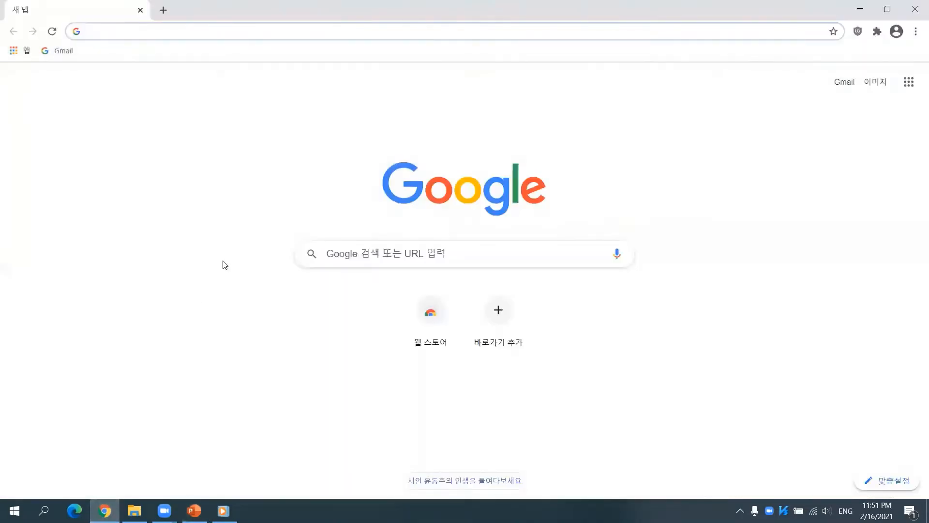
pyautogui.write('https://poky.clas.ucdenver.edu')
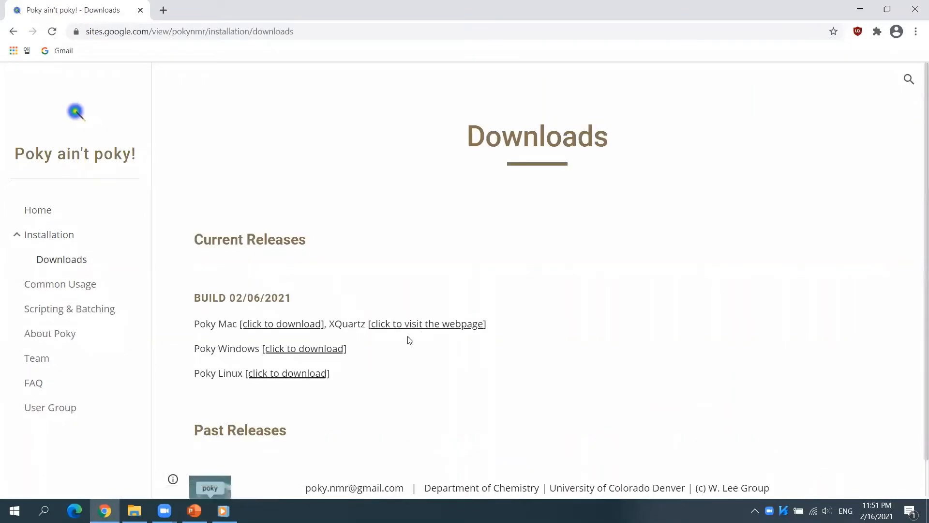
pyautogui.click(304, 348)
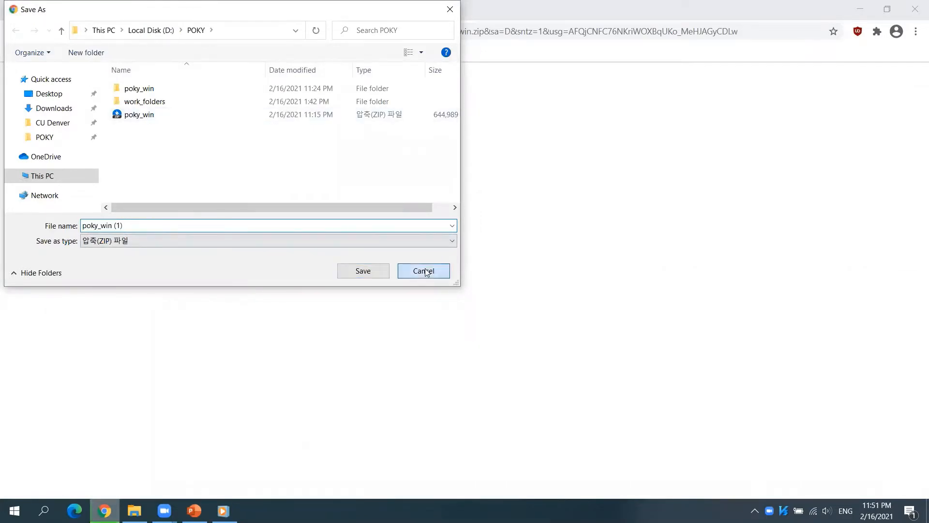
# - Cancel the duplicate save, open poky_win > poky_win > bin, and select poky.bat
pyautogui.click(423, 271)
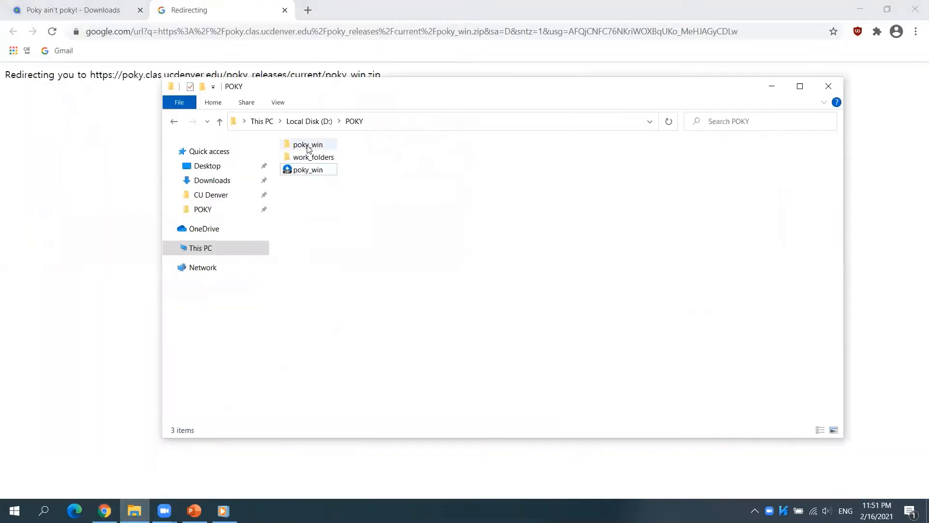
pyautogui.doubleClick(308, 144)
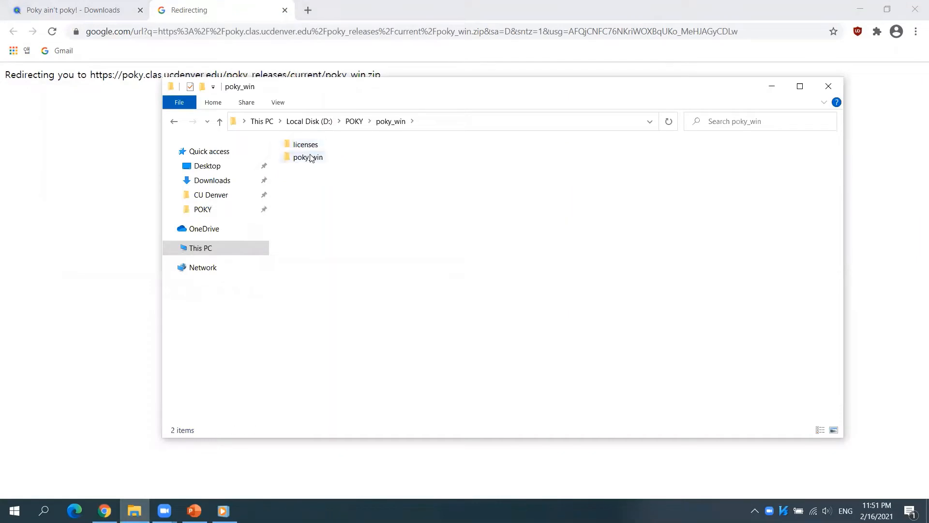
pyautogui.doubleClick(308, 157)
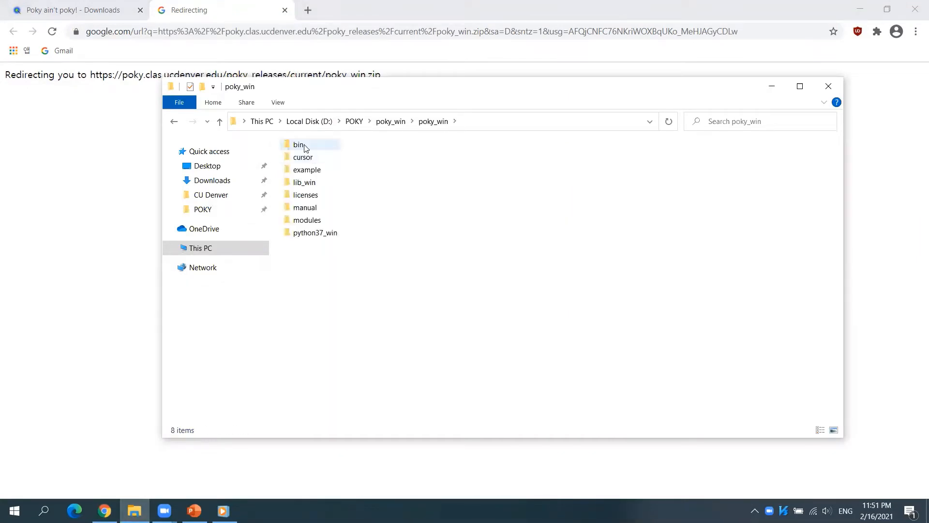
pyautogui.doubleClick(299, 144)
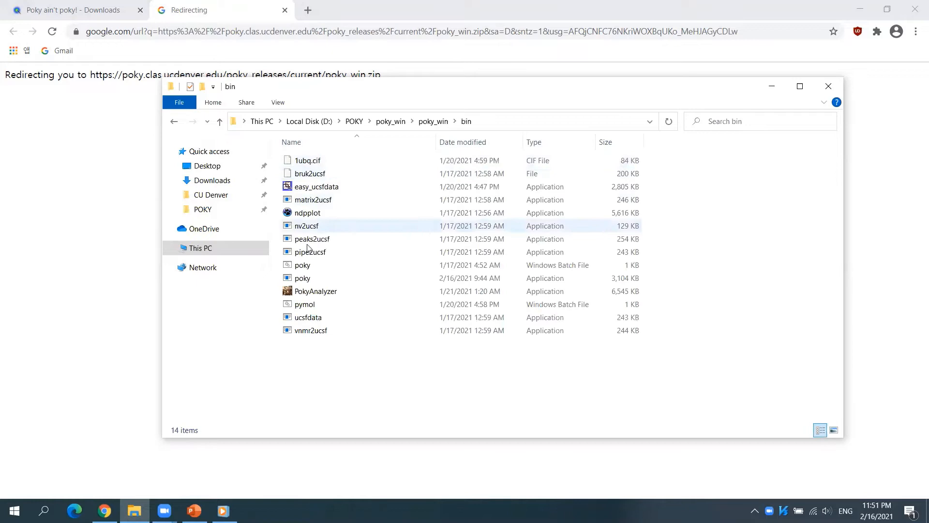
pyautogui.click(302, 264)
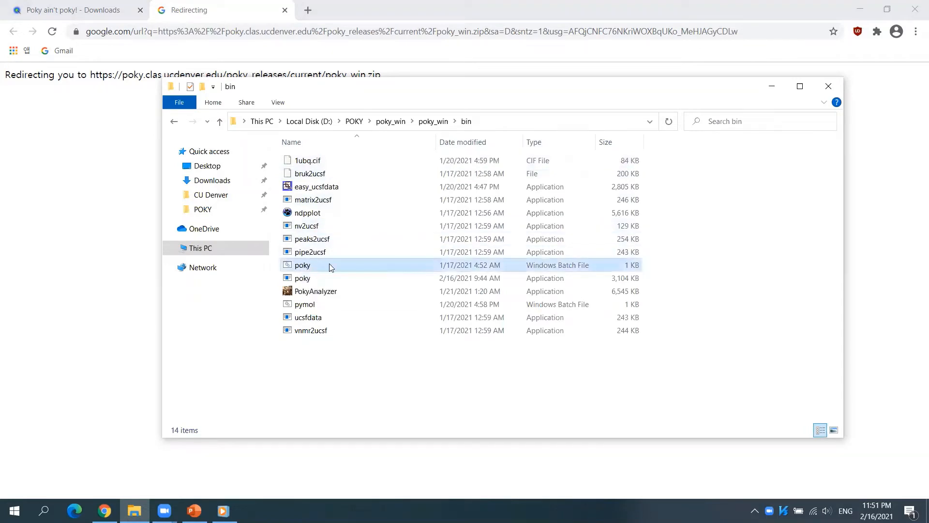
pyautogui.click(302, 264)
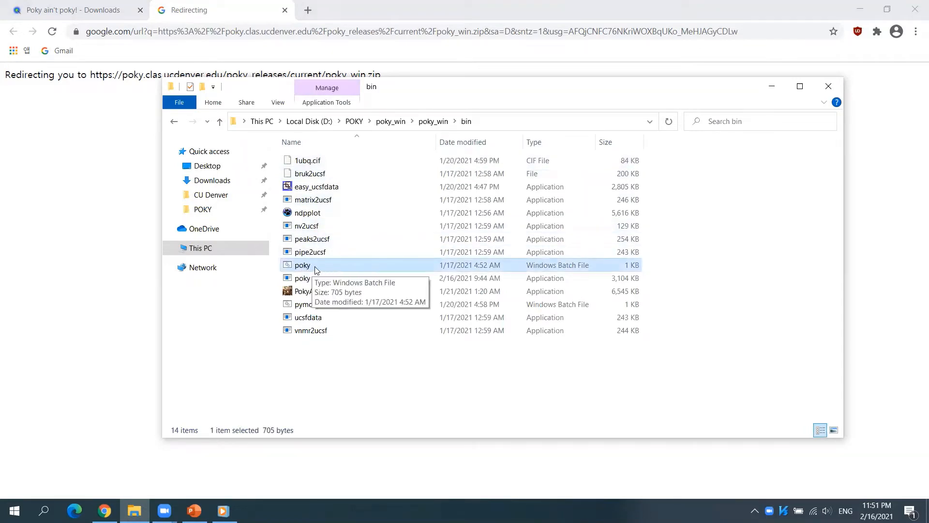
# - Create a poky.bat shortcut in D:\POKY, rename it 'poky', and launch it
pyautogui.rightClick(302, 265)
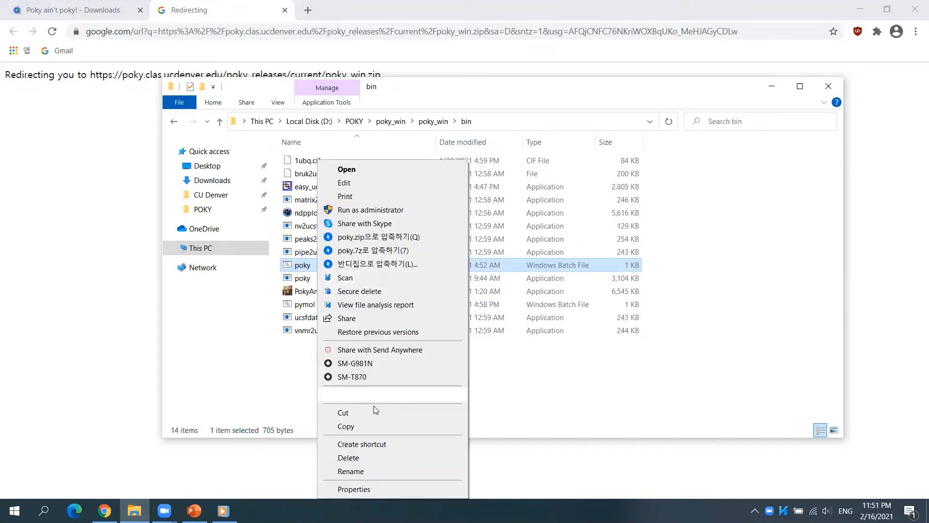
pyautogui.click(362, 444)
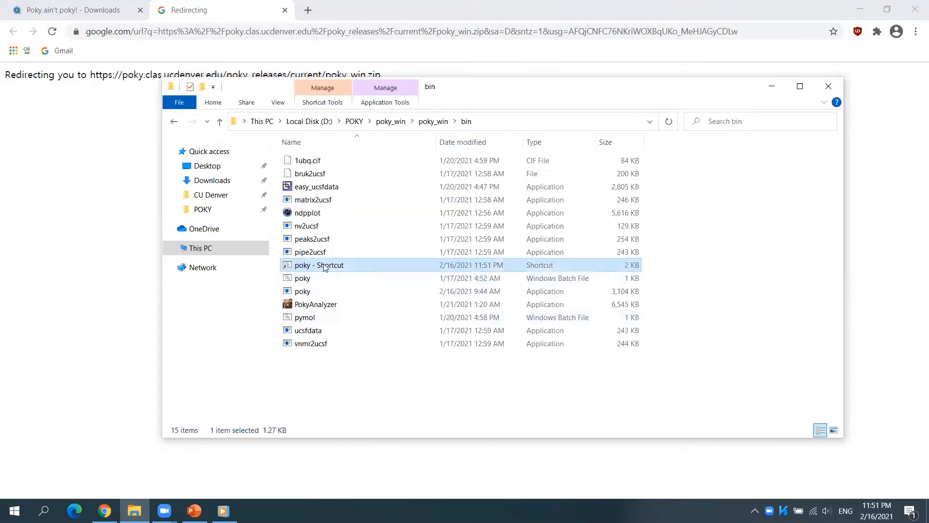
pyautogui.click(354, 121)
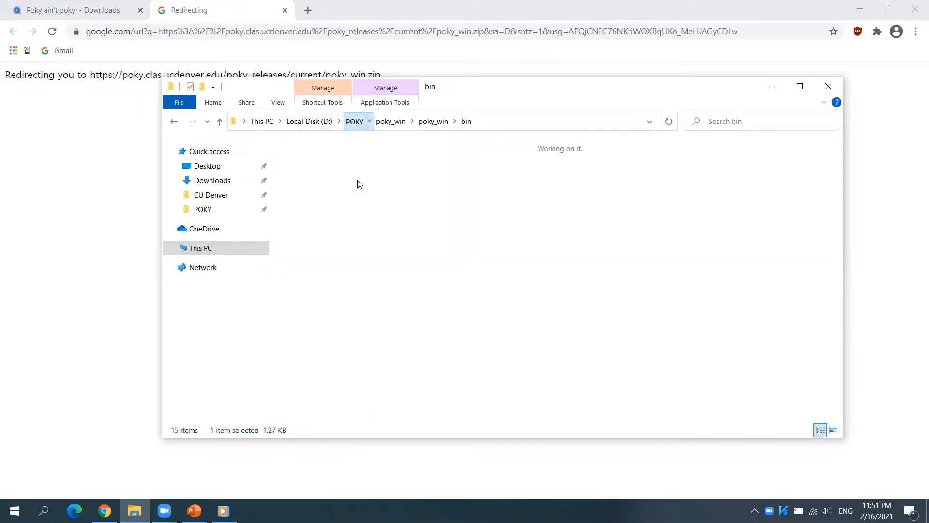
pyautogui.click(354, 121)
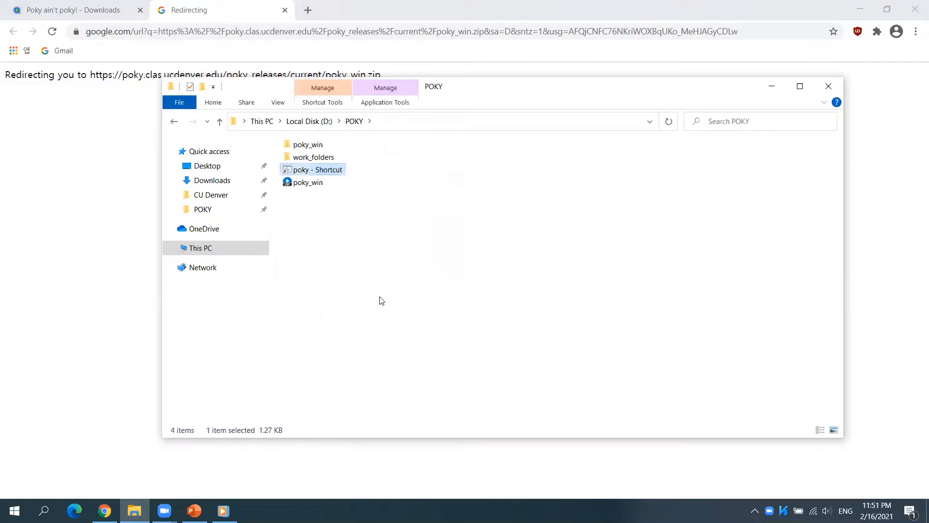
pyautogui.press('F2')
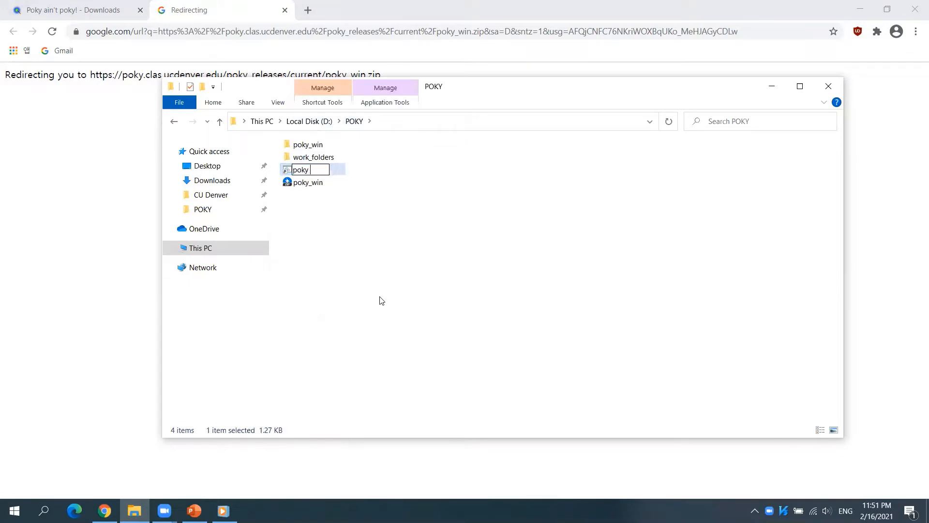
pyautogui.doubleClick(307, 182)
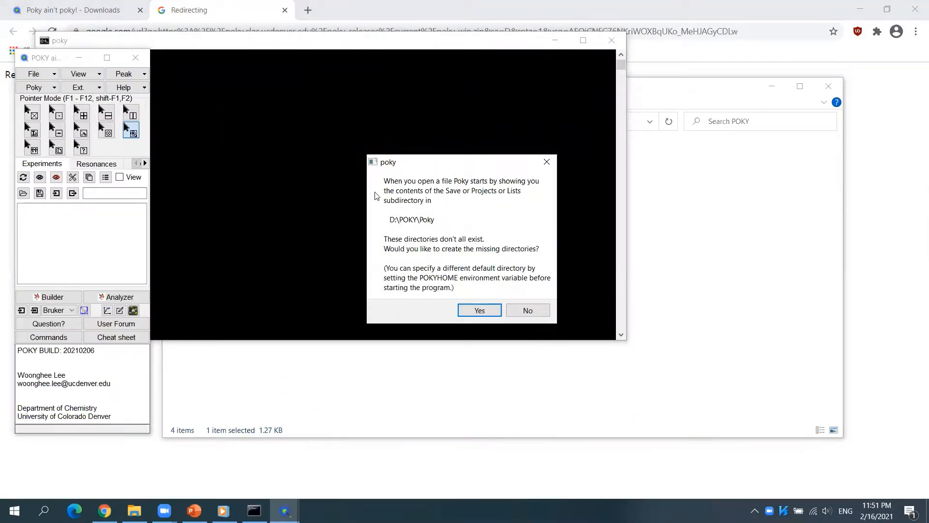
# - Accept creating POKY's default directories and dismiss the license key warning
pyautogui.click(479, 310)
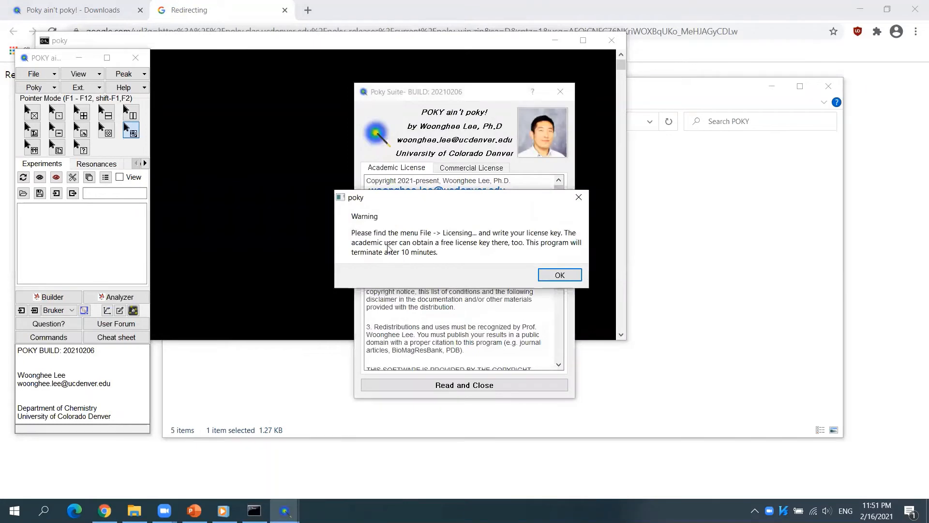
pyautogui.moveTo(511, 253)
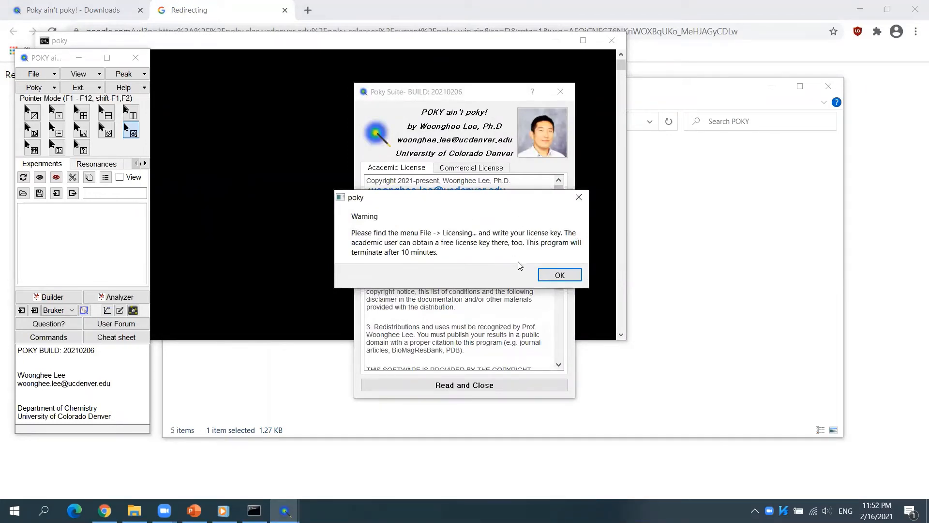
pyautogui.click(558, 275)
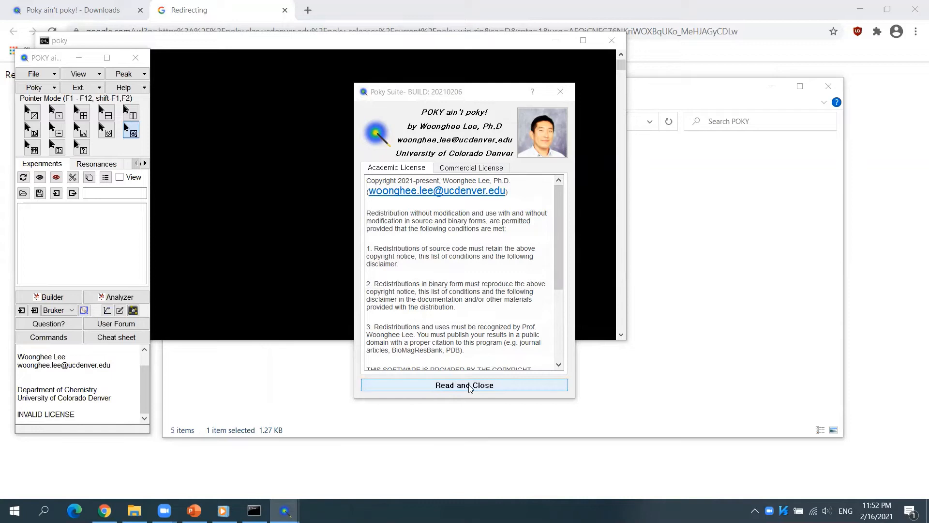
# - Under File > Licensing, get the academic license, accept its disclaimer, and apply it
pyautogui.click(464, 385)
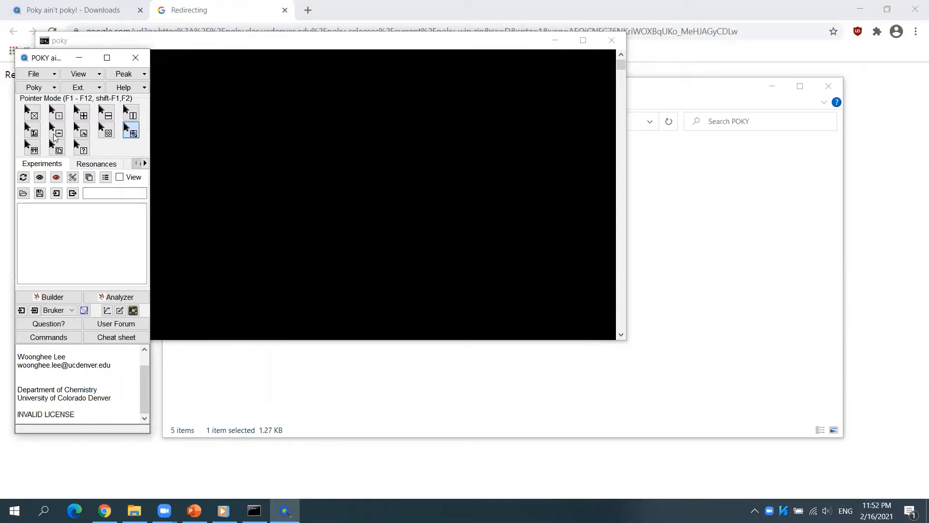
pyautogui.click(34, 73)
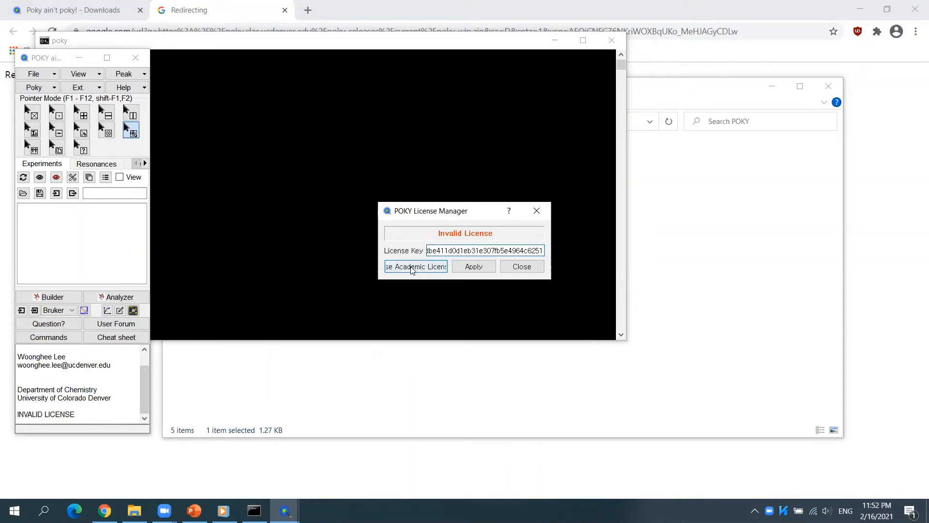
pyautogui.click(416, 266)
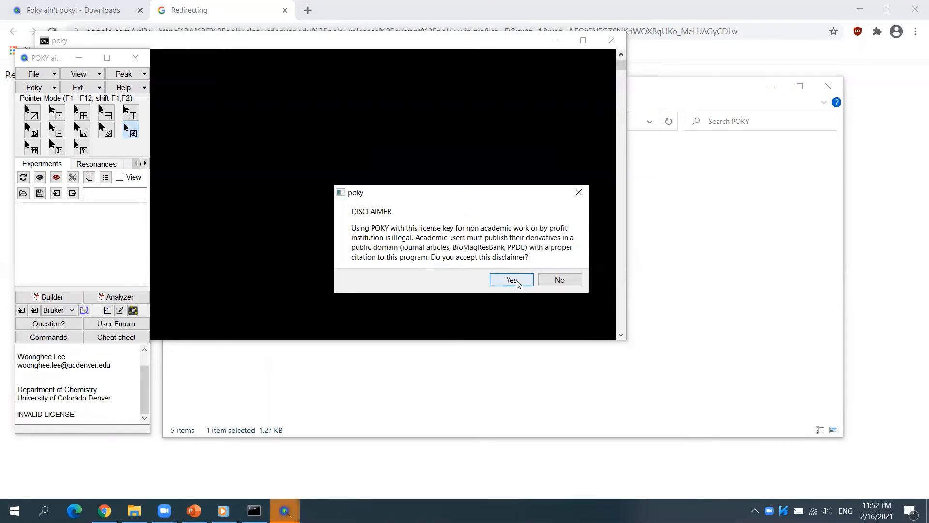
pyautogui.click(511, 279)
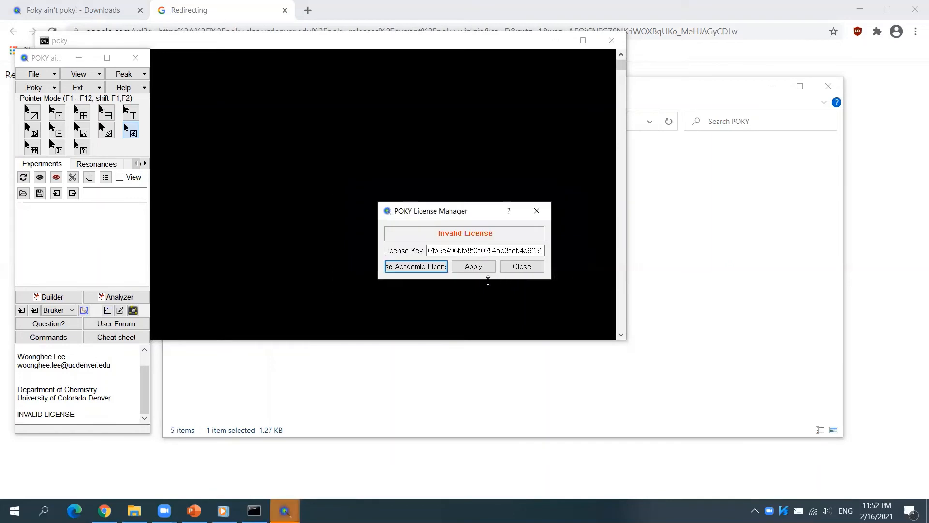
pyautogui.click(473, 266)
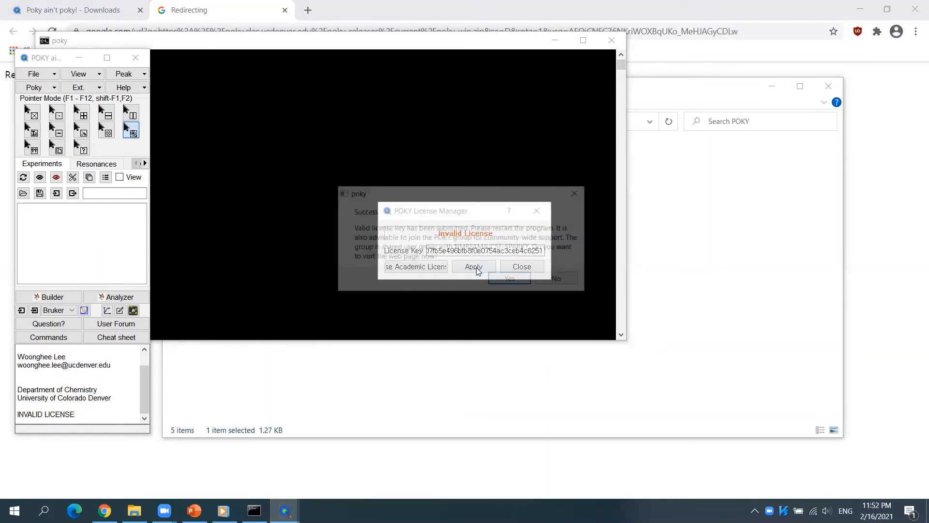
pyautogui.click(520, 266)
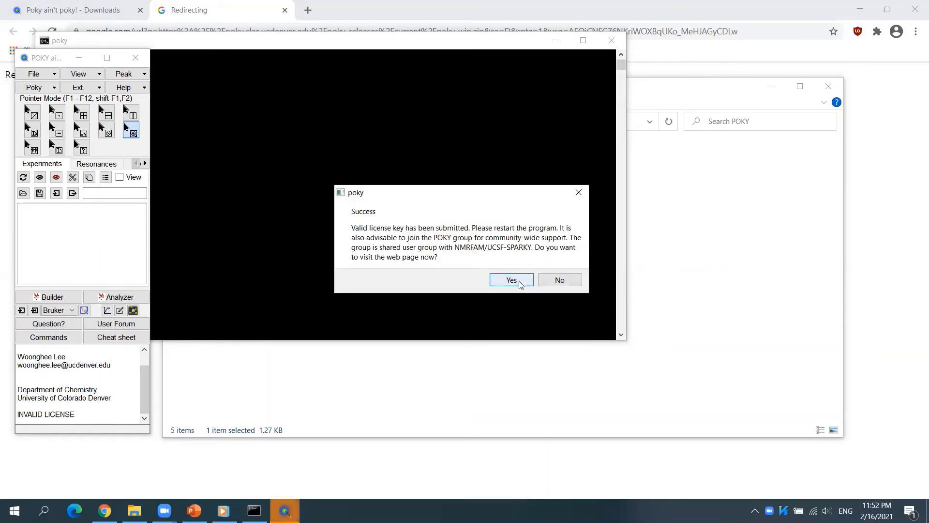
# - Open the NMR POKY/SPARKY USER GROUP in Google Groups and start signing in
pyautogui.click(510, 279)
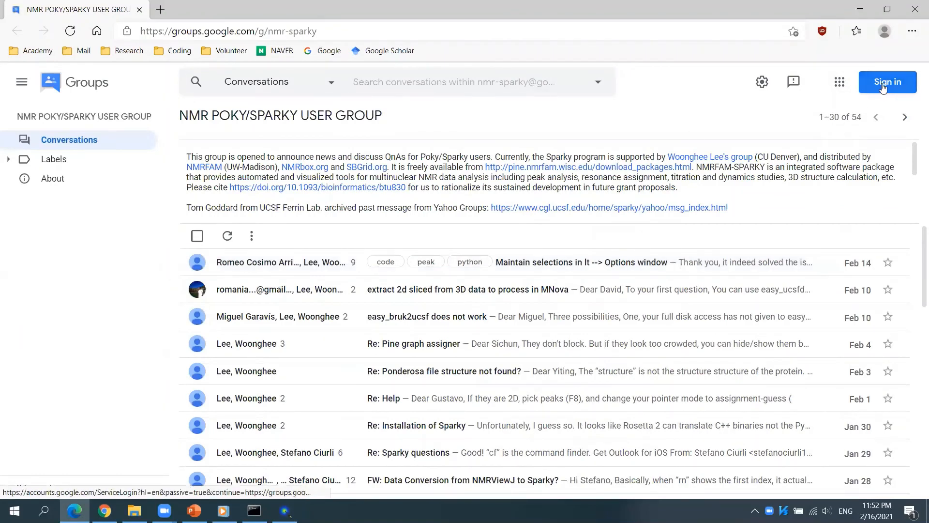
pyautogui.click(887, 81)
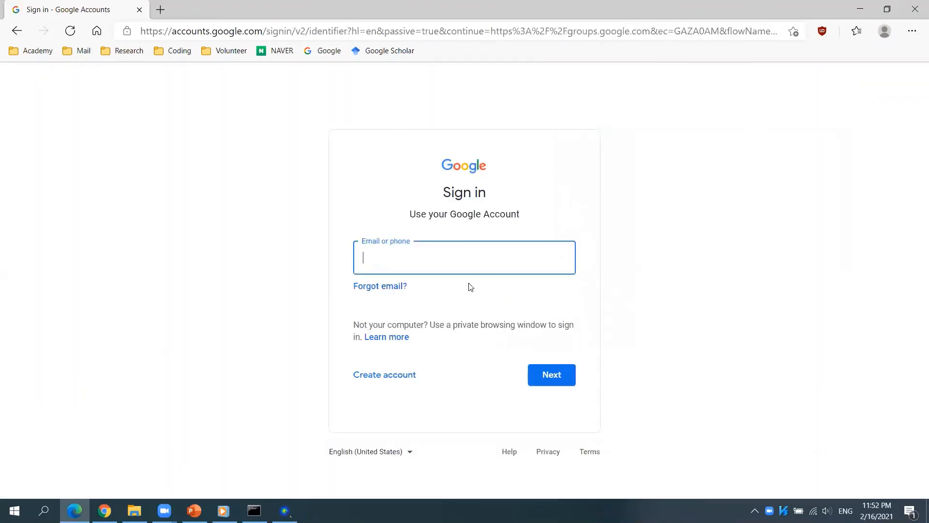